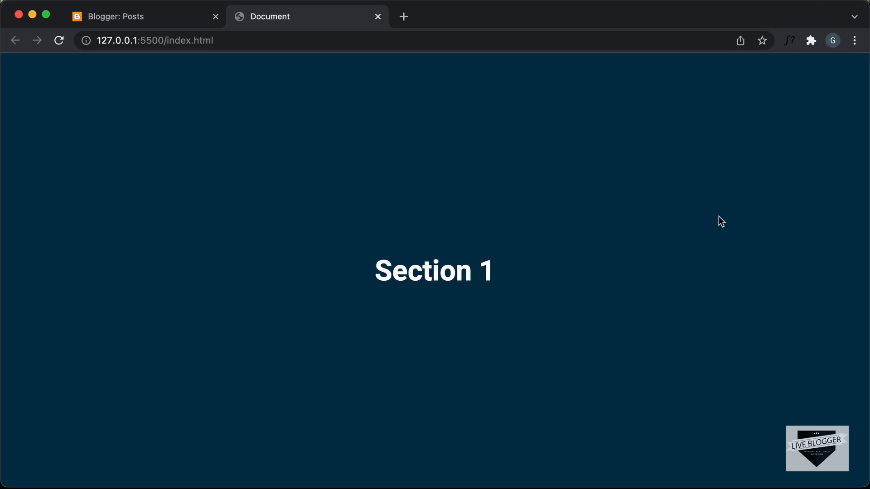
pyautogui.moveTo(616, 233)
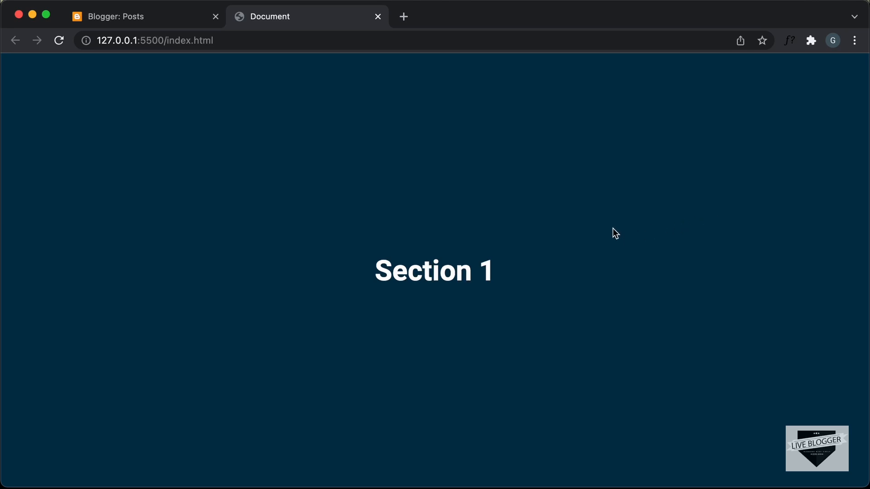
pyautogui.moveTo(547, 265)
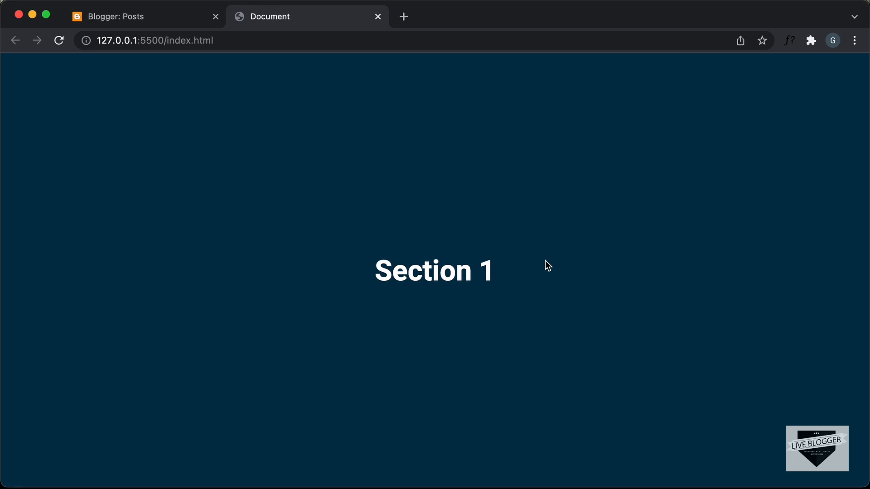
pyautogui.moveTo(506, 271)
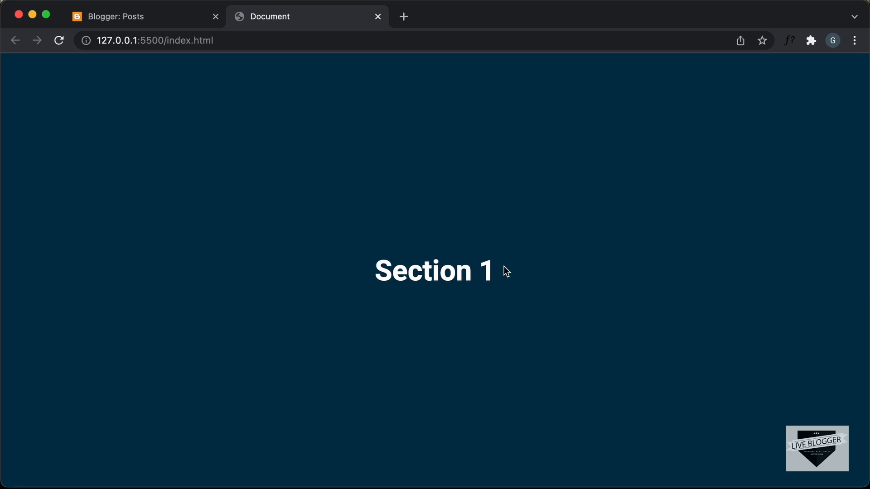
pyautogui.moveTo(379, 273)
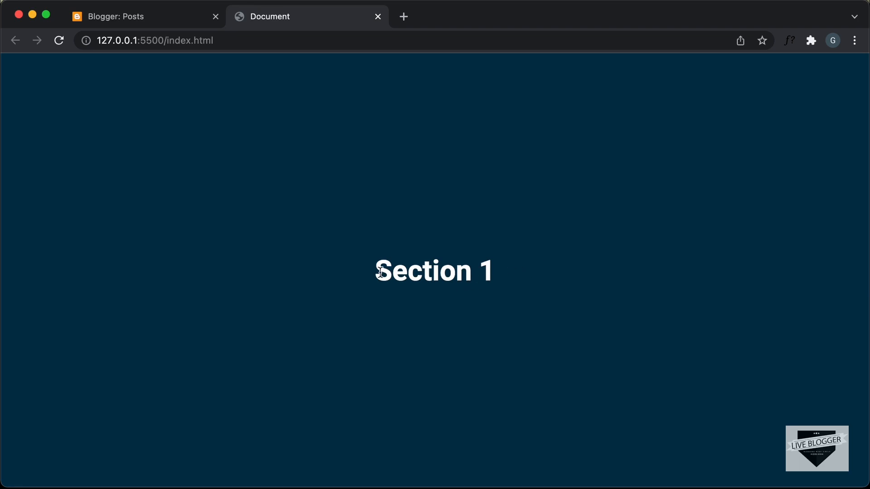
pyautogui.moveTo(546, 225)
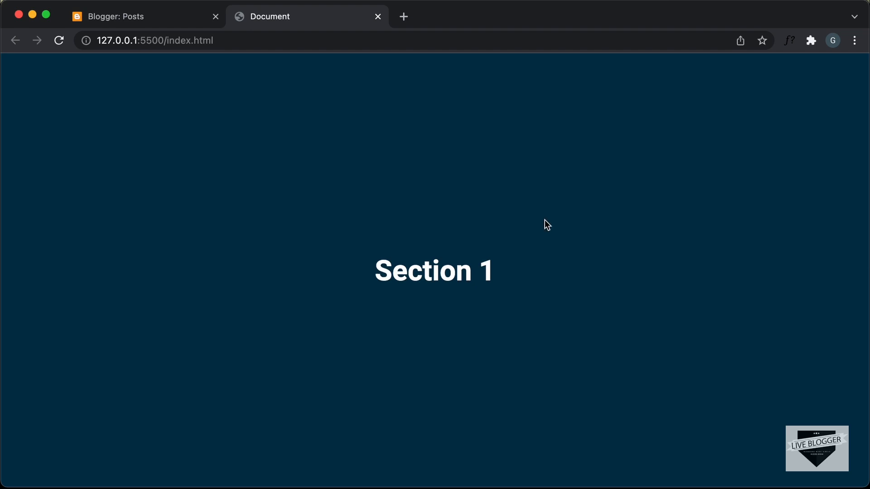
pyautogui.moveTo(425, 248)
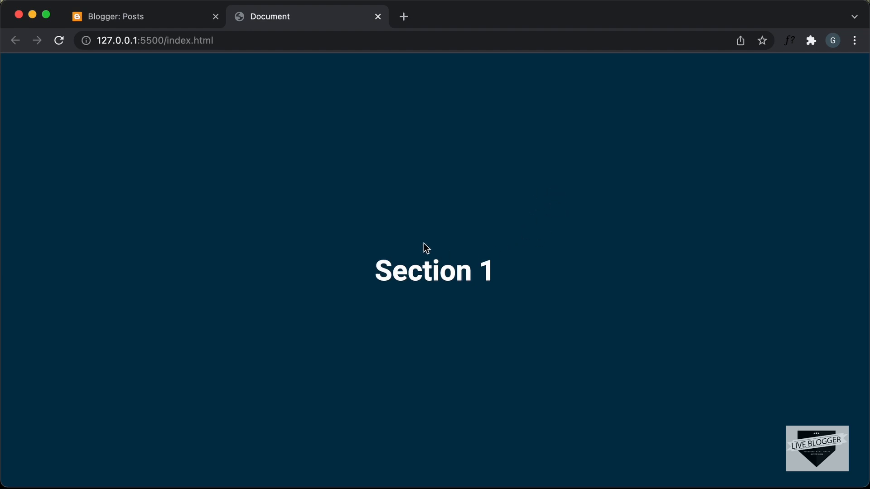
# Scroll through the current page, then return to the Live Blogger posts list with its three published posts
pyautogui.scroll(-3)
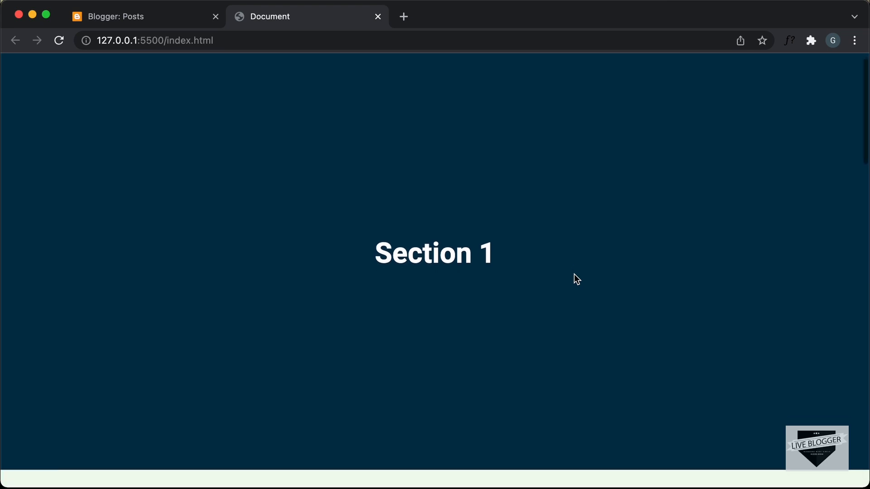
pyautogui.scroll(-3)
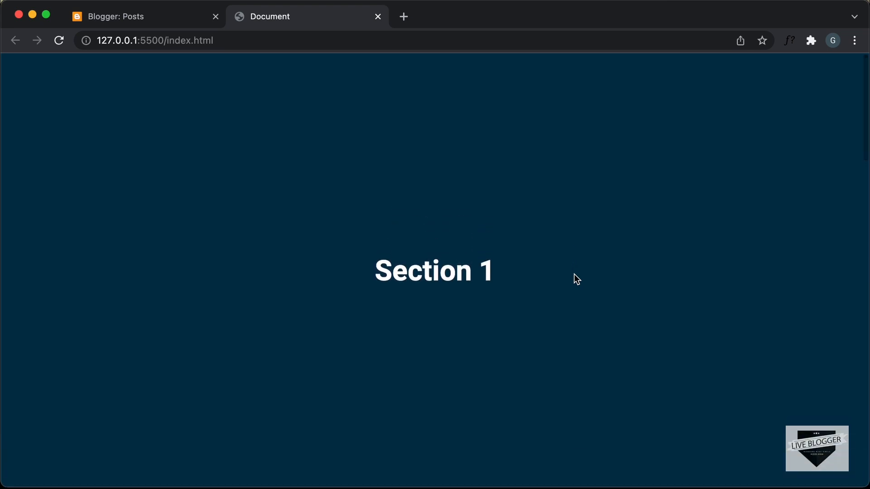
pyautogui.moveTo(520, 171)
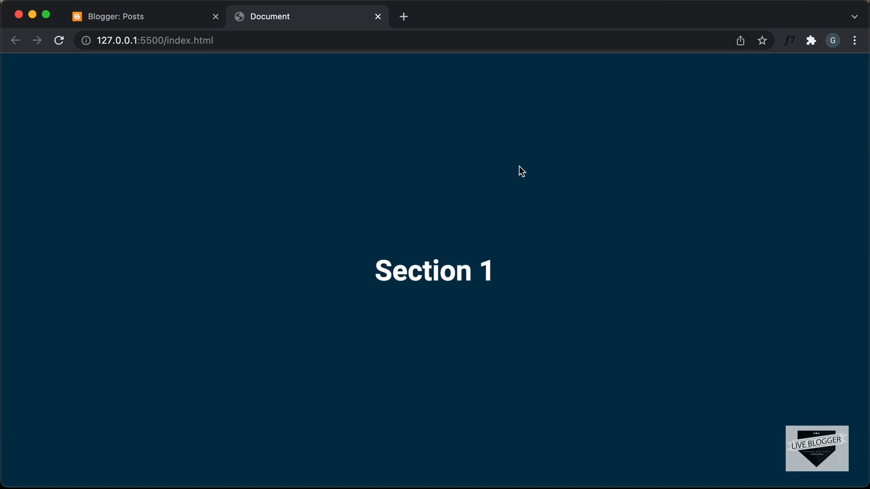
pyautogui.scroll(-3)
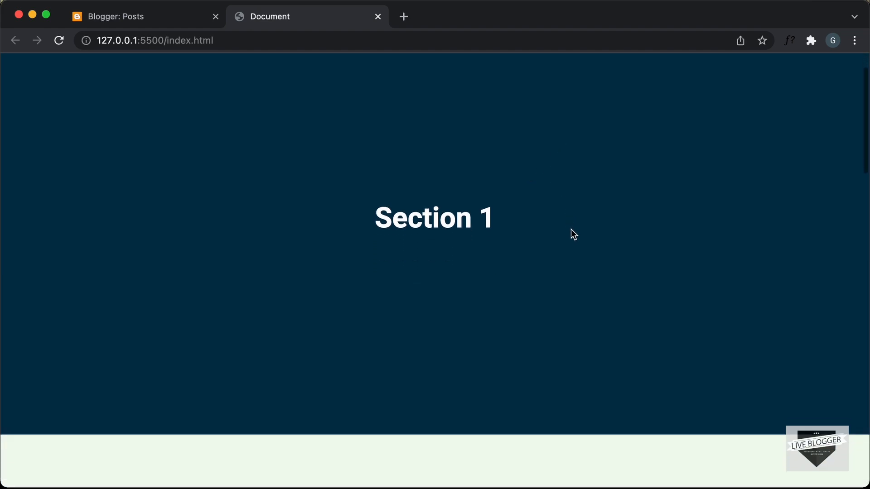
pyautogui.scroll(-3)
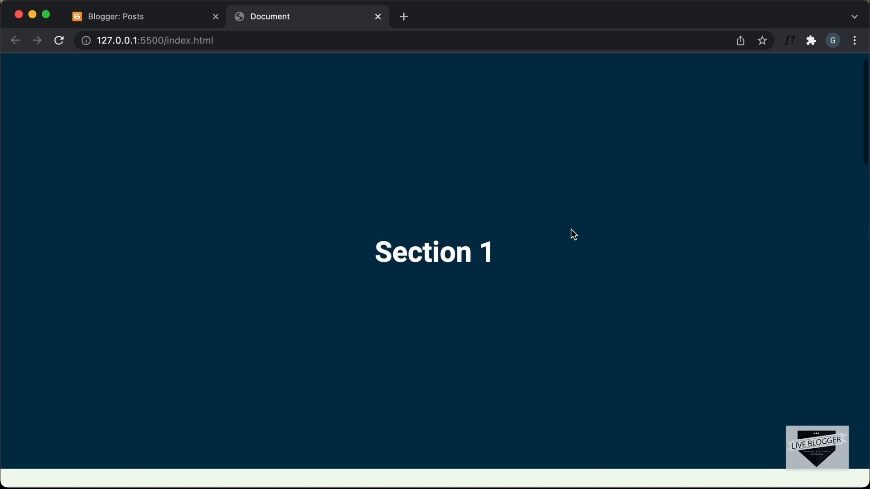
pyautogui.scroll(3)
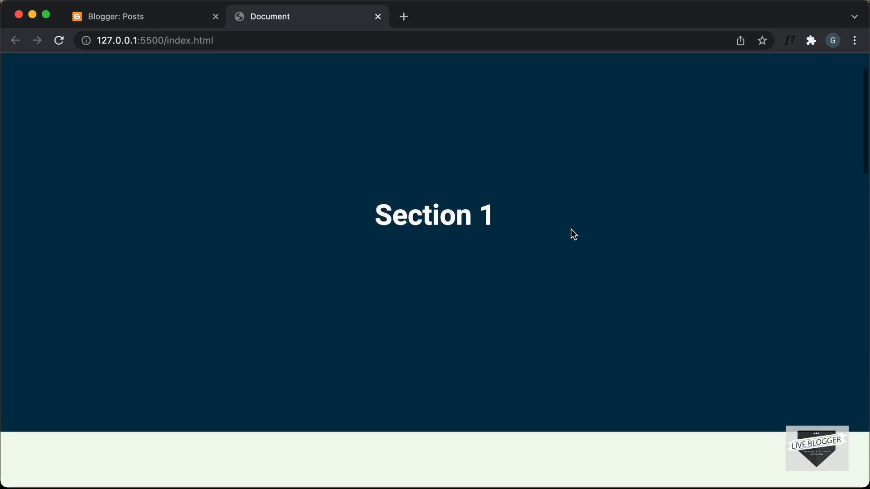
pyautogui.scroll(-3)
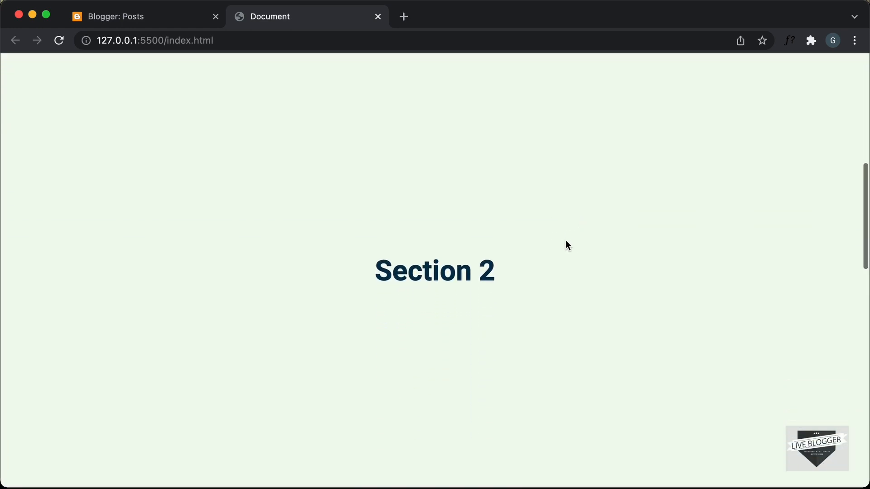
pyautogui.scroll(3)
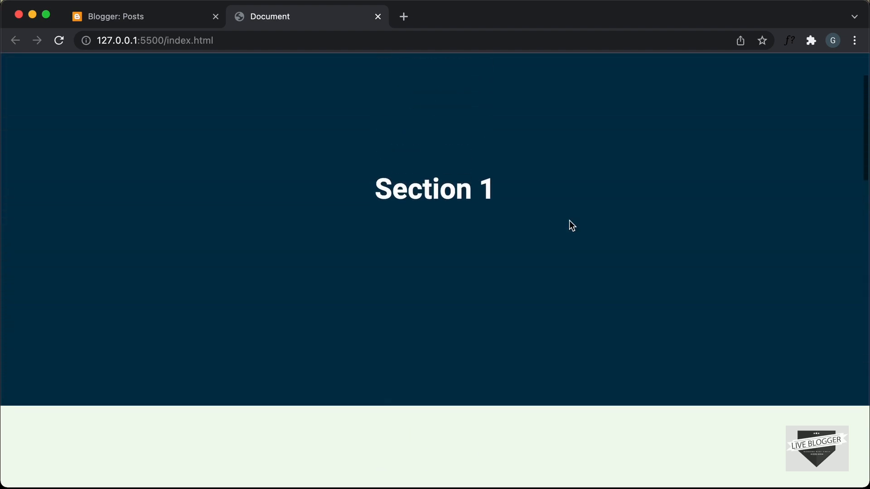
pyautogui.scroll(-3)
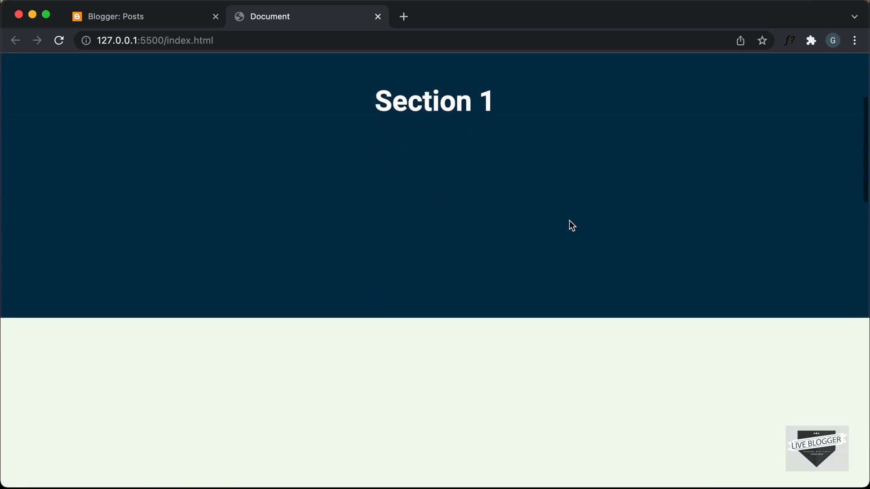
pyautogui.scroll(-3)
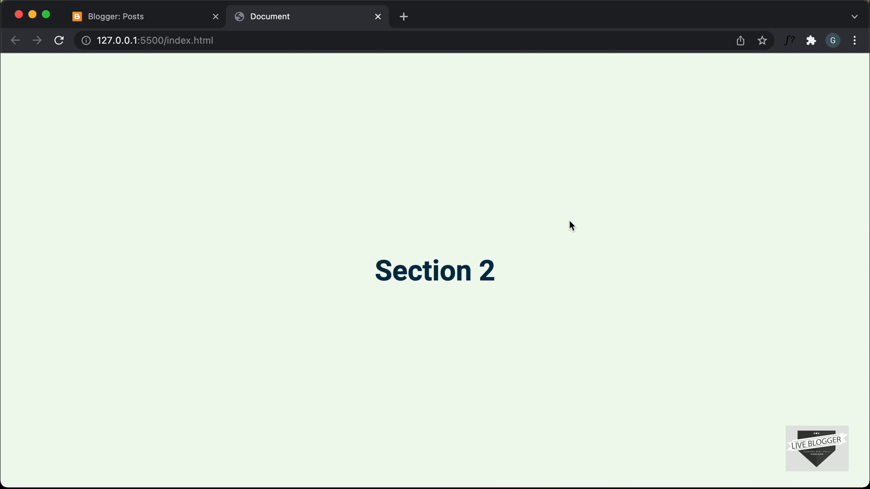
pyautogui.scroll(3)
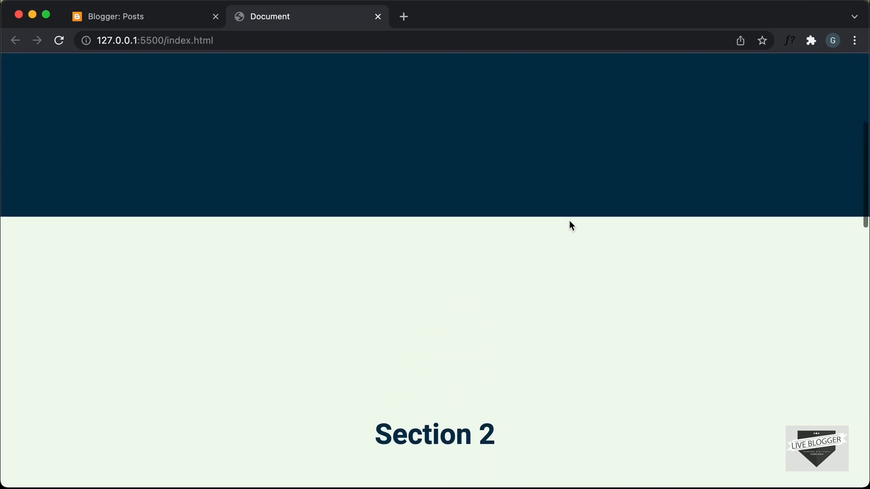
pyautogui.scroll(-3)
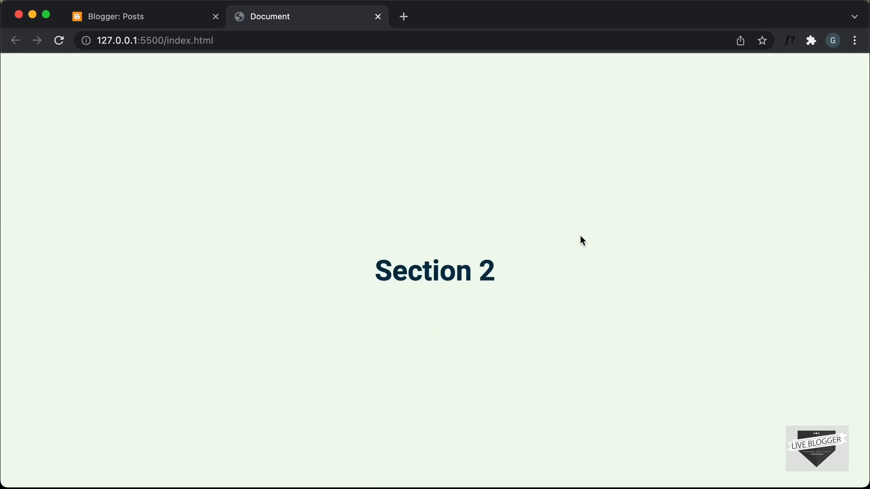
pyautogui.scroll(-3)
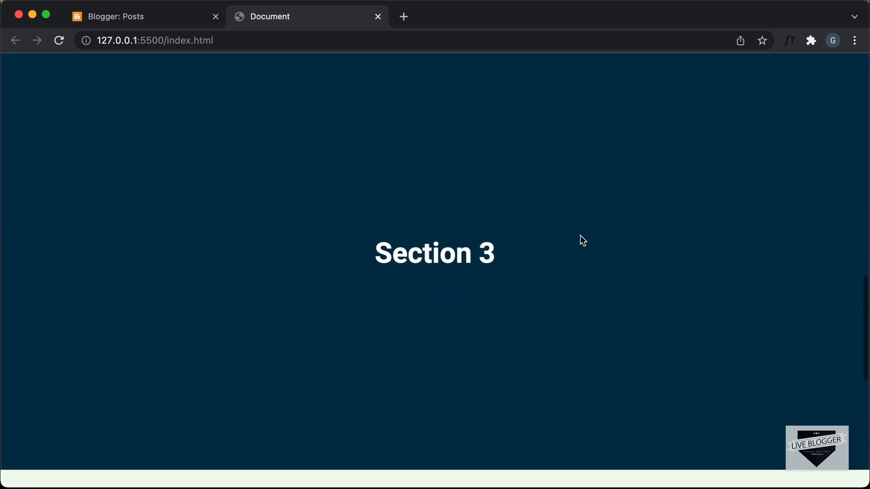
pyautogui.scroll(-3)
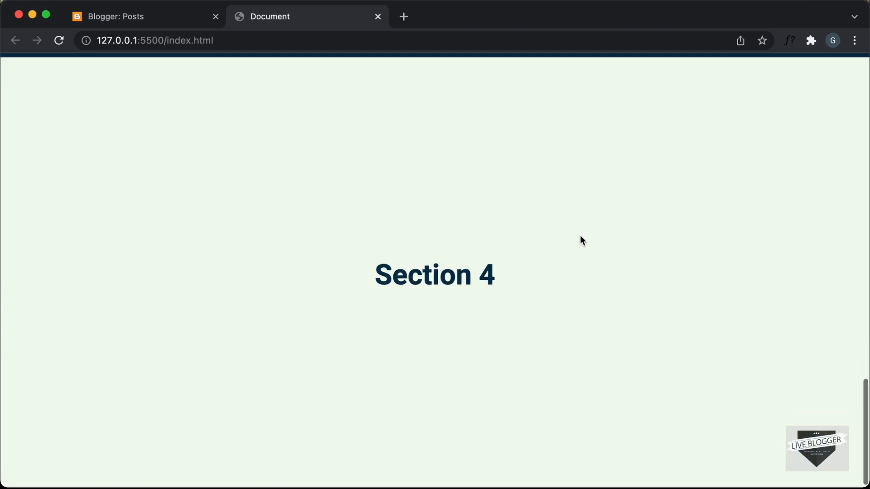
pyautogui.scroll(3)
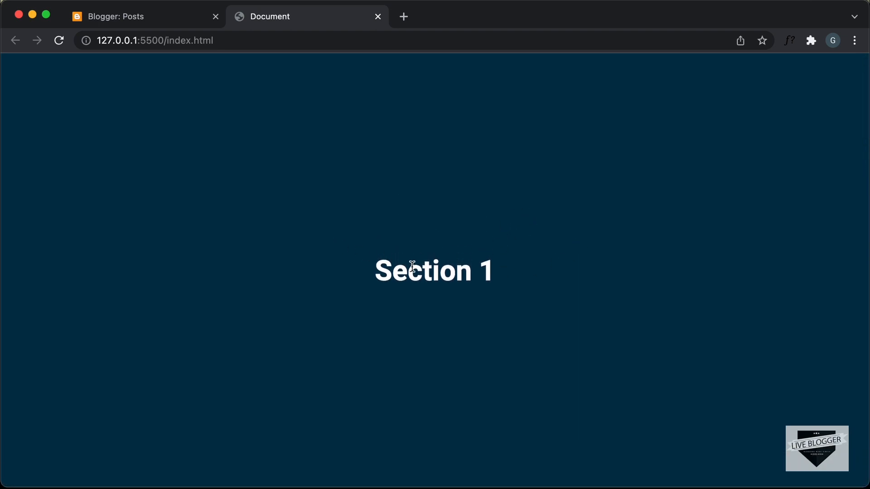
pyautogui.moveTo(494, 277)
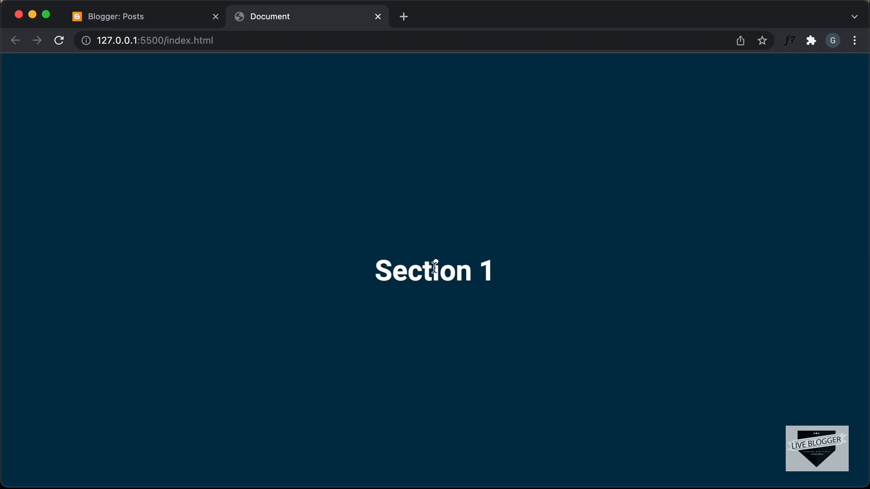
pyautogui.moveTo(563, 193)
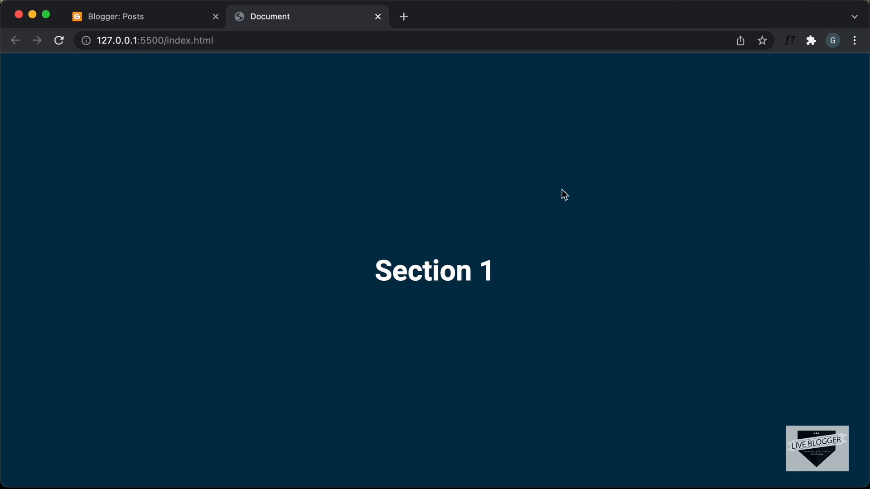
pyautogui.click(138, 16)
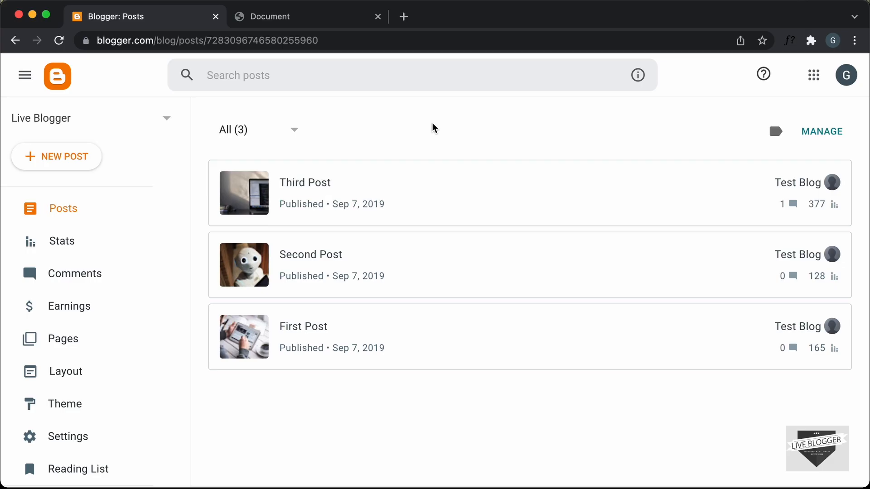
pyautogui.moveTo(374, 105)
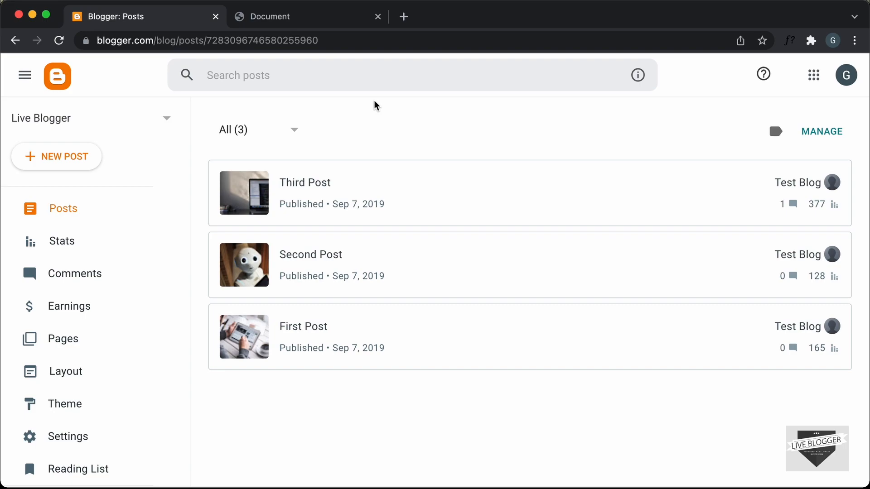
pyautogui.moveTo(279, 101)
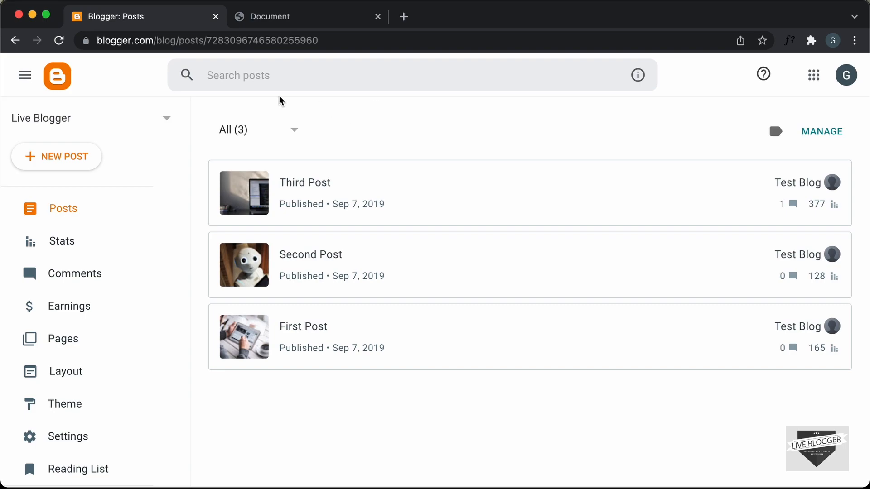
pyautogui.moveTo(71, 167)
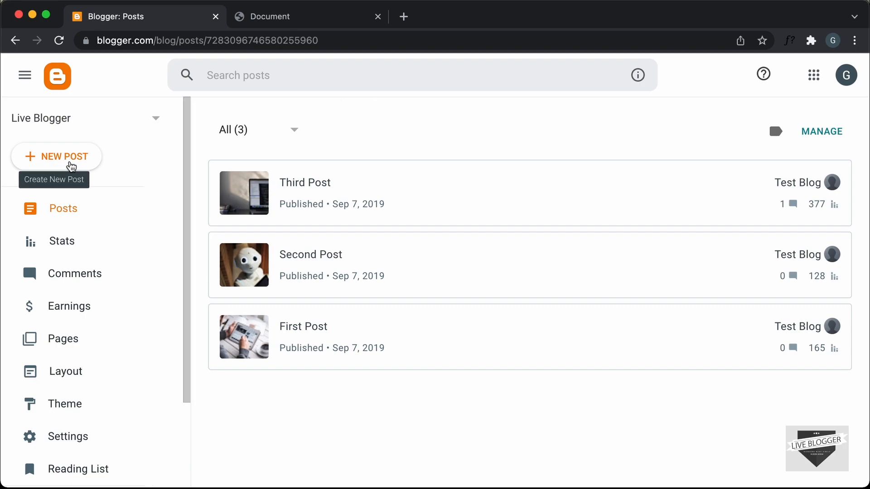
# Create a new post and title it 'Testing Scroll Snapping'
pyautogui.click(57, 156)
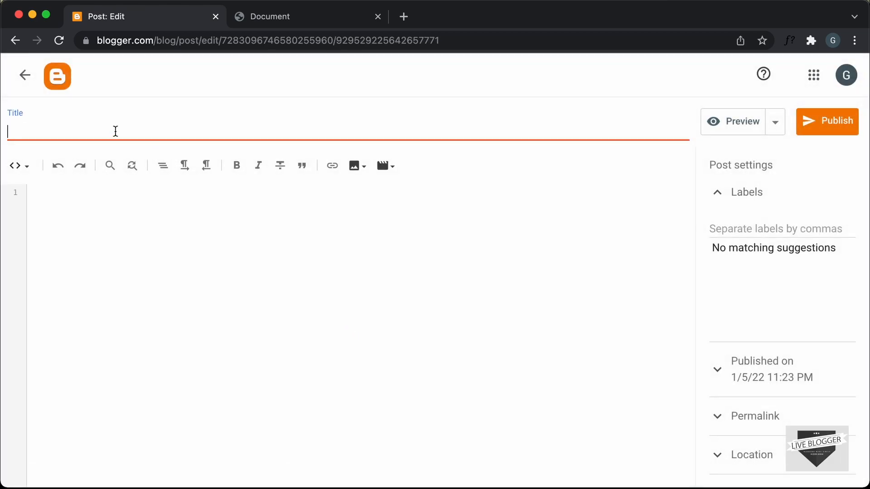
pyautogui.write('Testing')
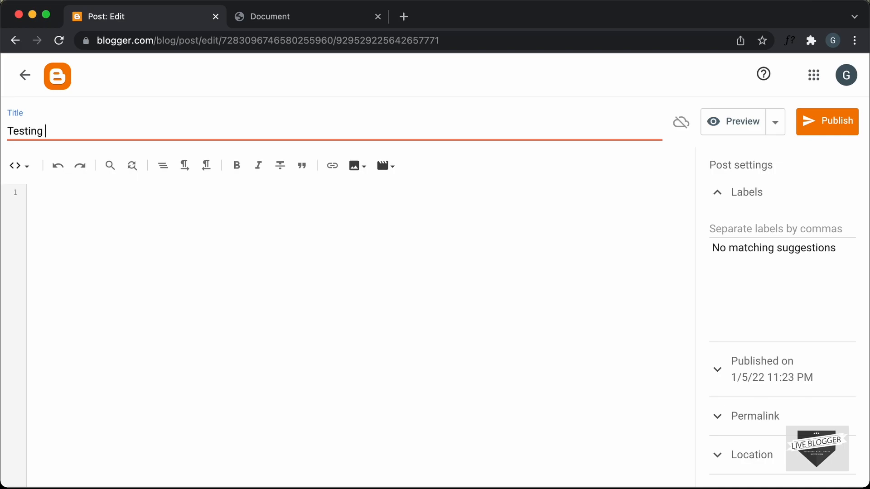
pyautogui.write('Scroll Snapping')
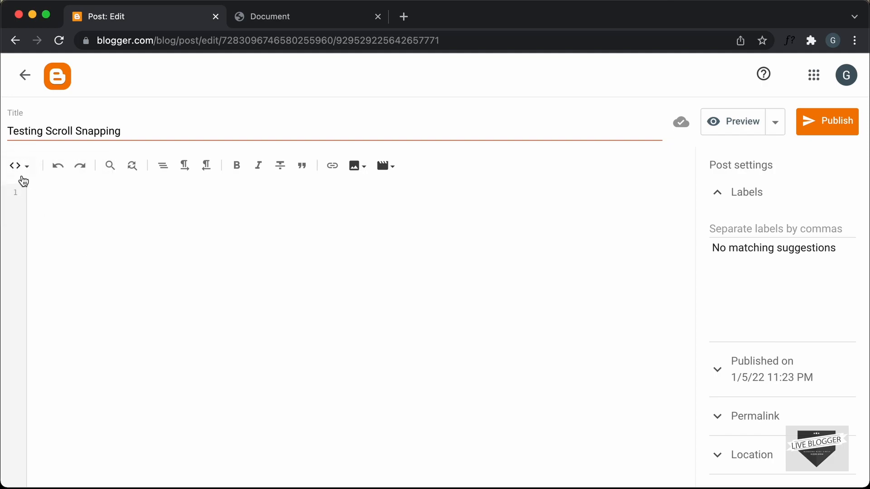
pyautogui.click(26, 164)
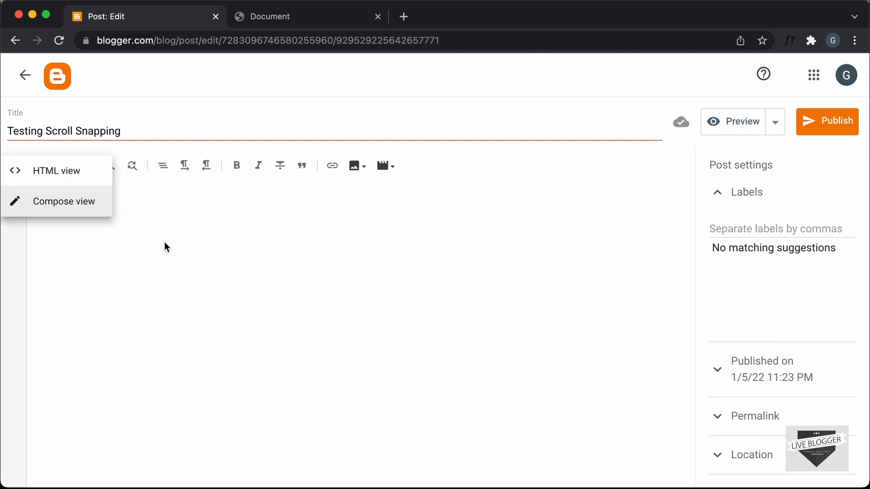
pyautogui.click(56, 171)
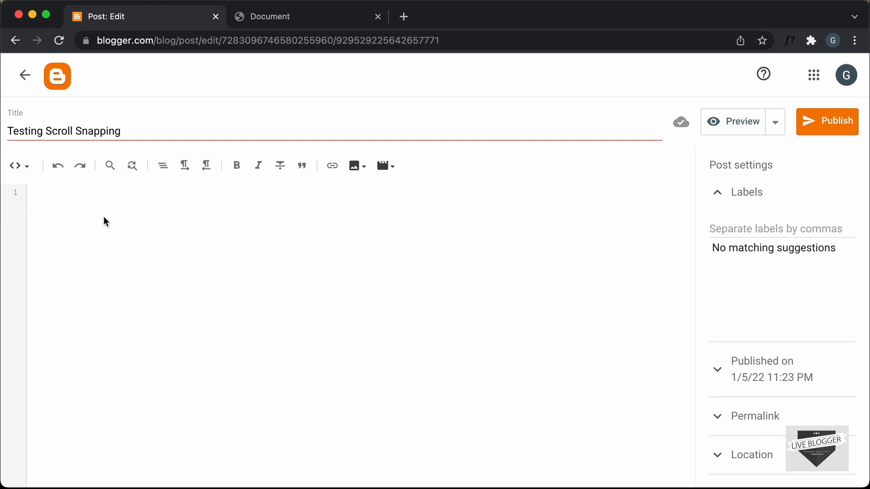
pyautogui.moveTo(110, 225)
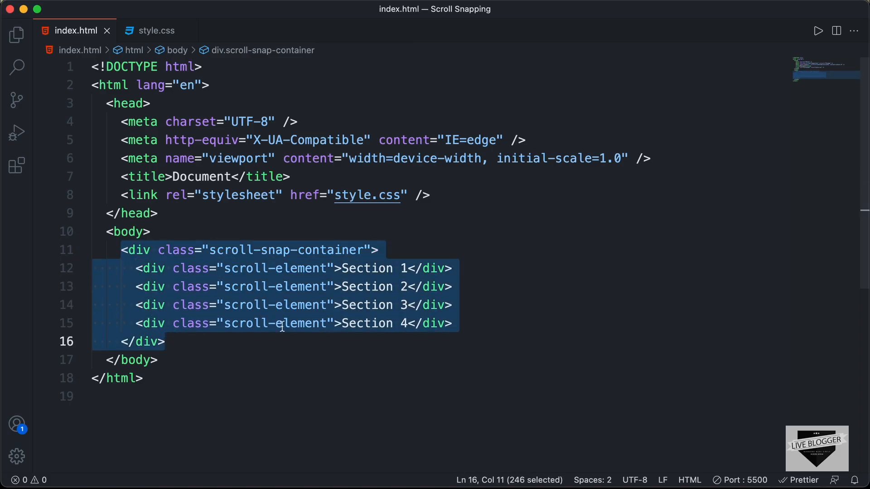
pyautogui.moveTo(357, 274)
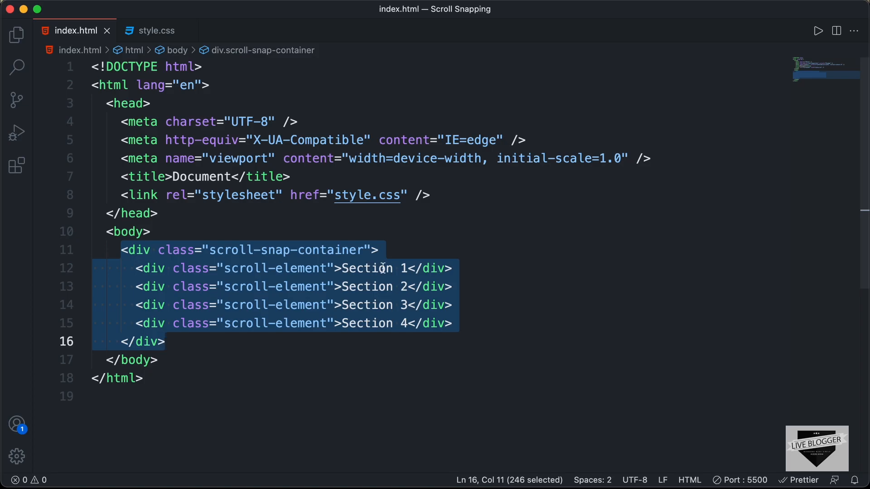
# Select the scroll-snap-container div with its four Section children in index.html for copying
pyautogui.click(341, 268)
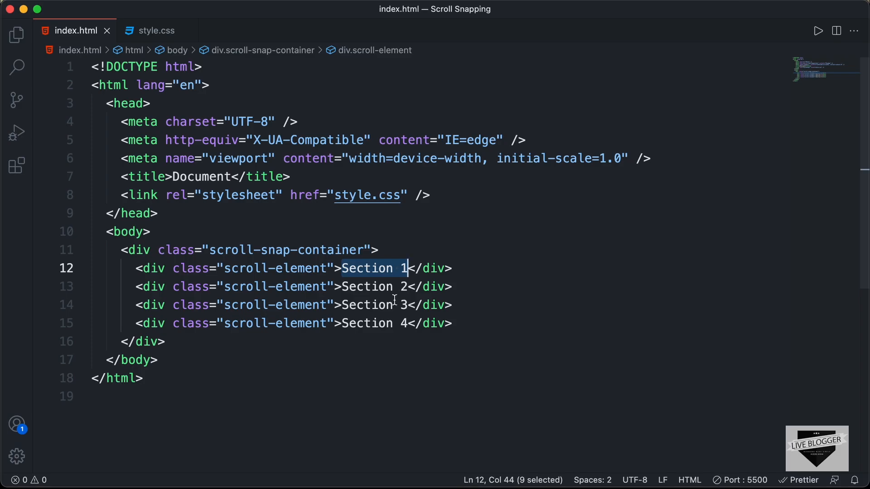
pyautogui.moveTo(371, 300)
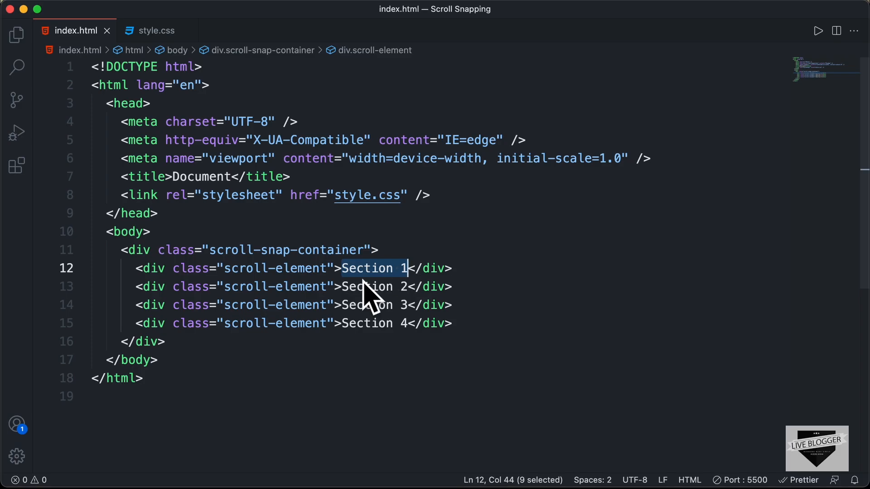
pyautogui.click(154, 287)
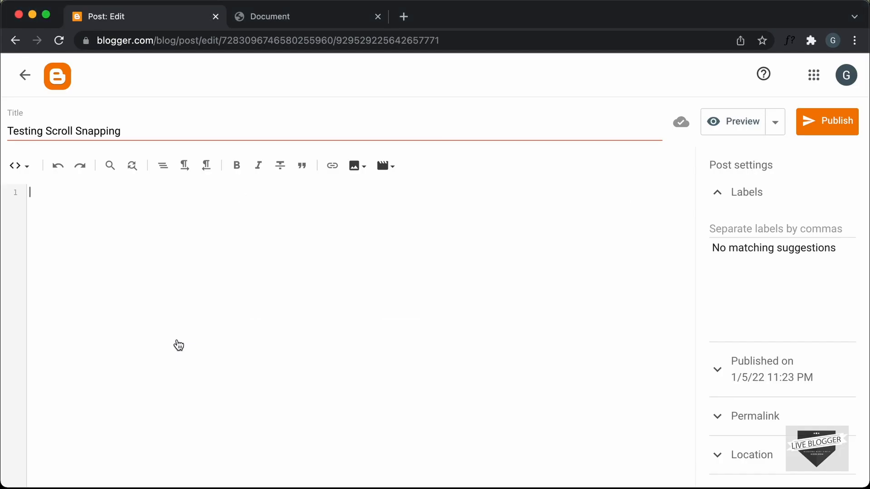
pyautogui.moveTo(106, 219)
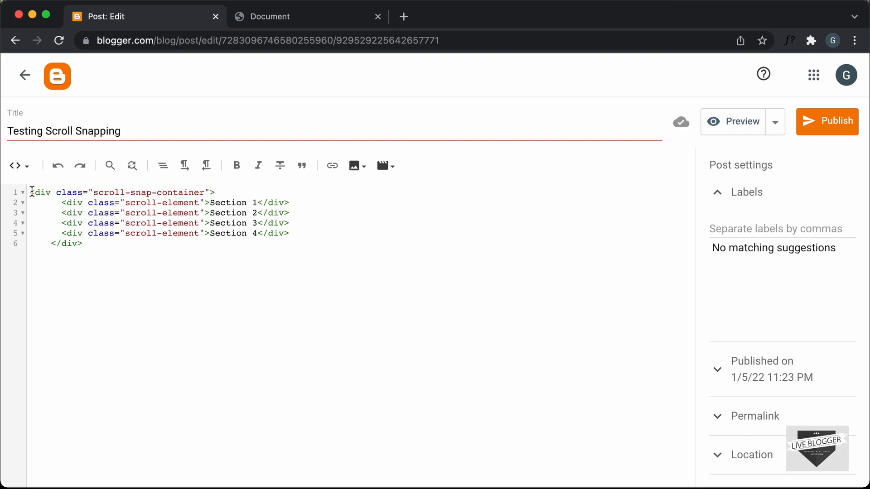
# Add blank lines above the pasted container markup and begin a <style> tag there
pyautogui.press('Enter')
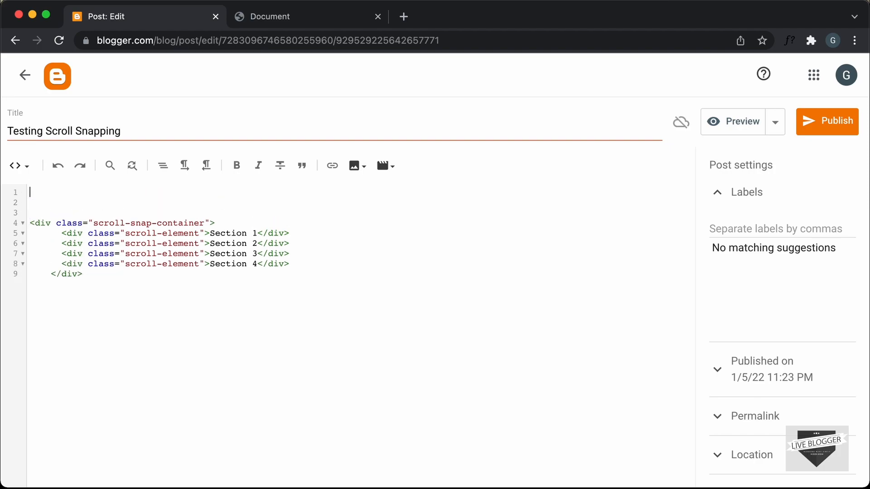
pyautogui.write('<style>')
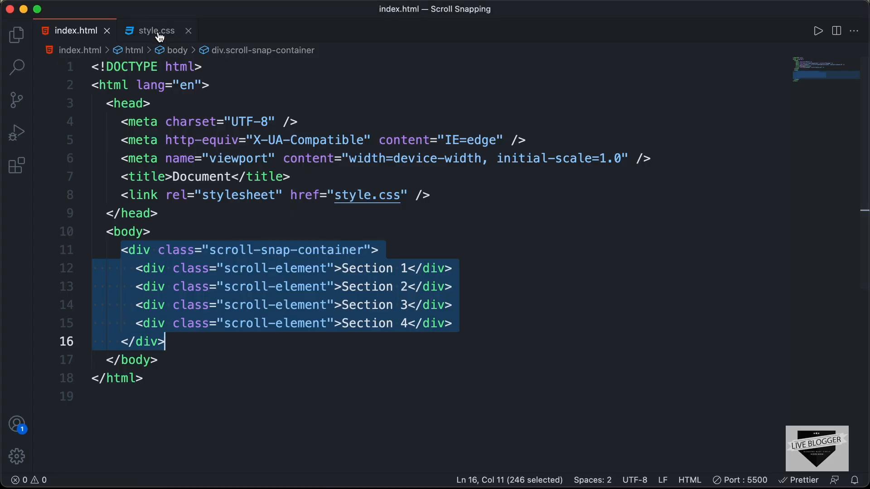
# Review style.css's body, scroll-snap container, section and alternating-section rules
pyautogui.click(155, 30)
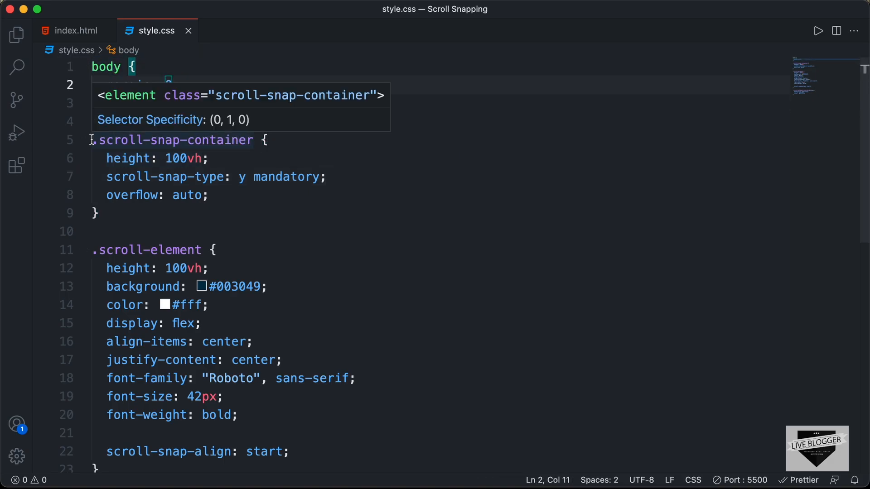
pyautogui.scroll(-3)
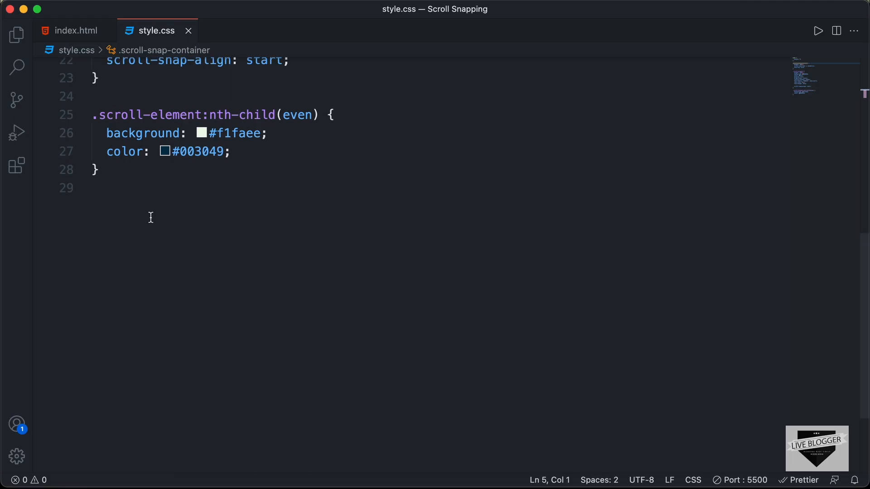
pyautogui.scroll(3)
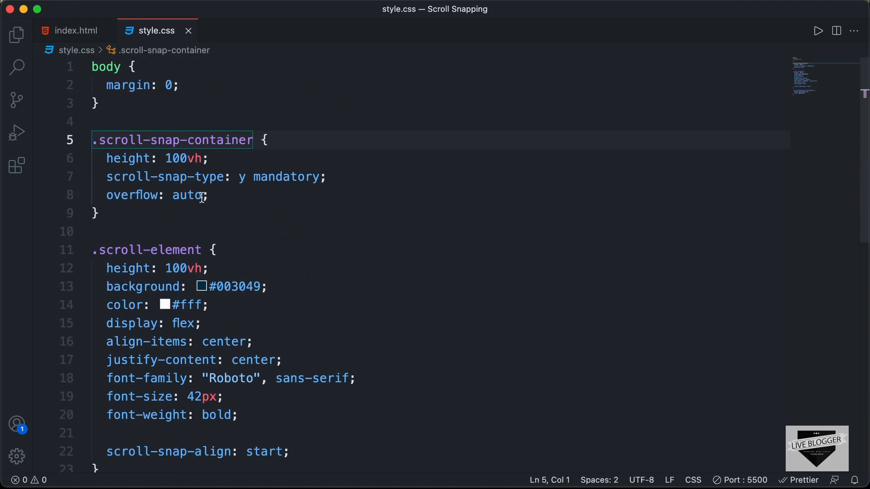
pyautogui.moveTo(199, 166)
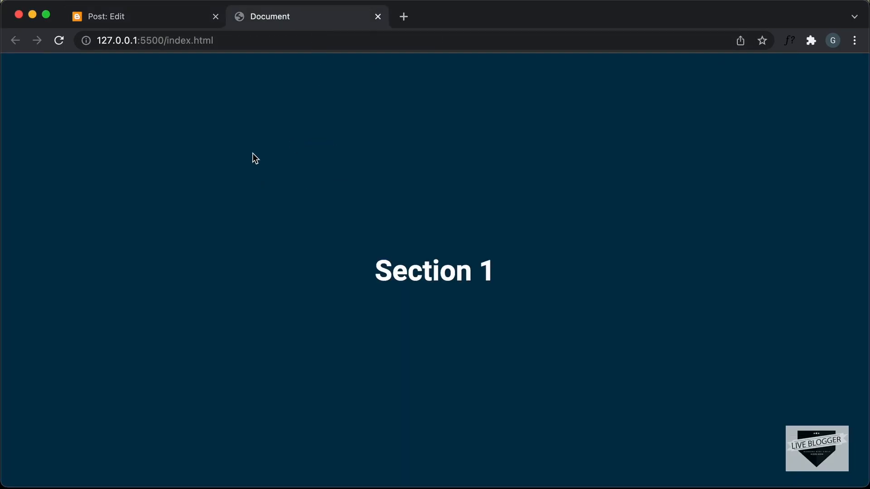
pyautogui.moveTo(865, 136)
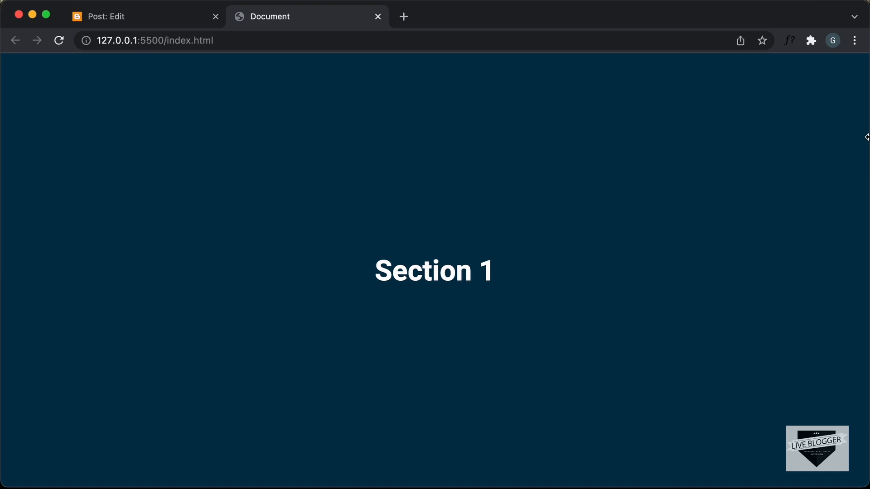
pyautogui.moveTo(360, 157)
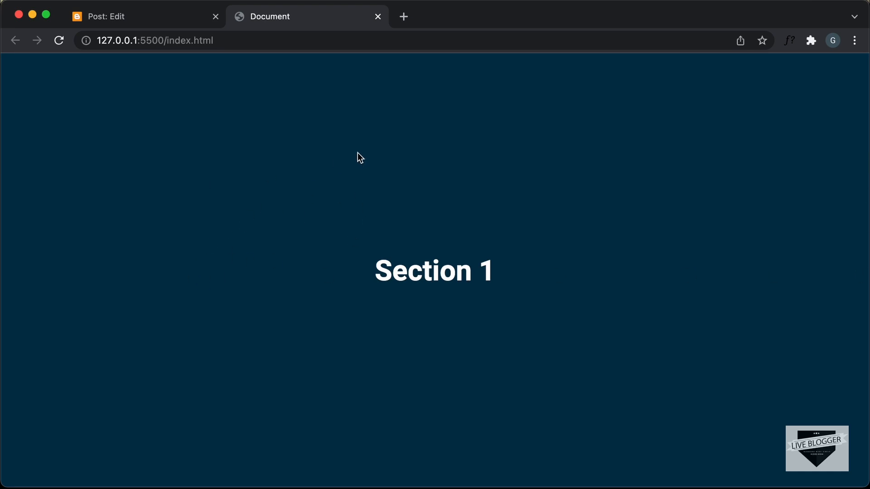
pyautogui.moveTo(566, 216)
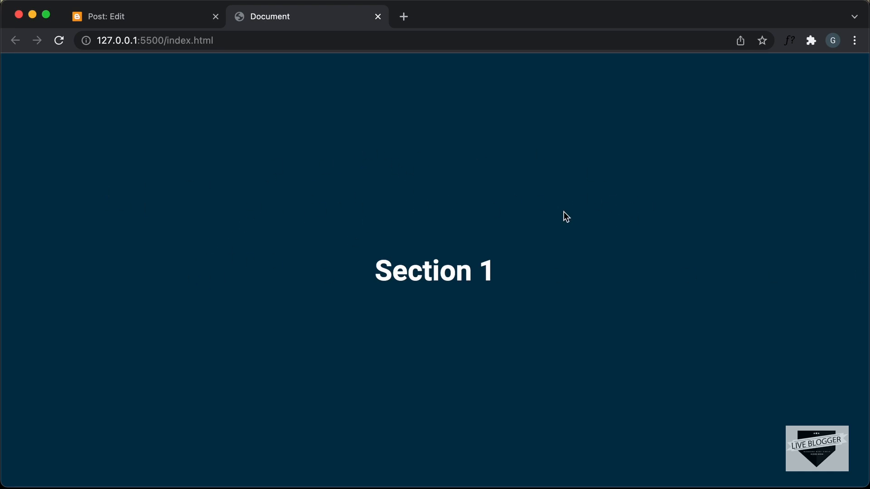
pyautogui.moveTo(201, 110)
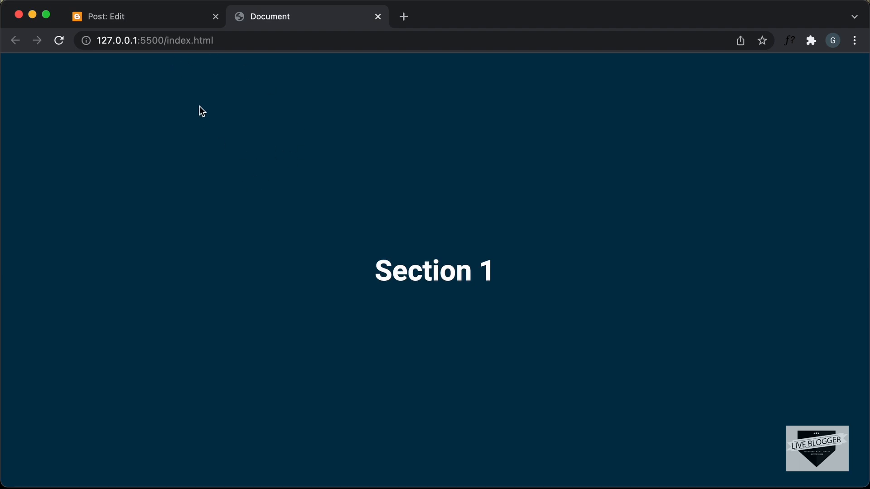
# View the local 127.0.0.1:5500 demo page showing the dark blue Section 1
pyautogui.click(127, 16)
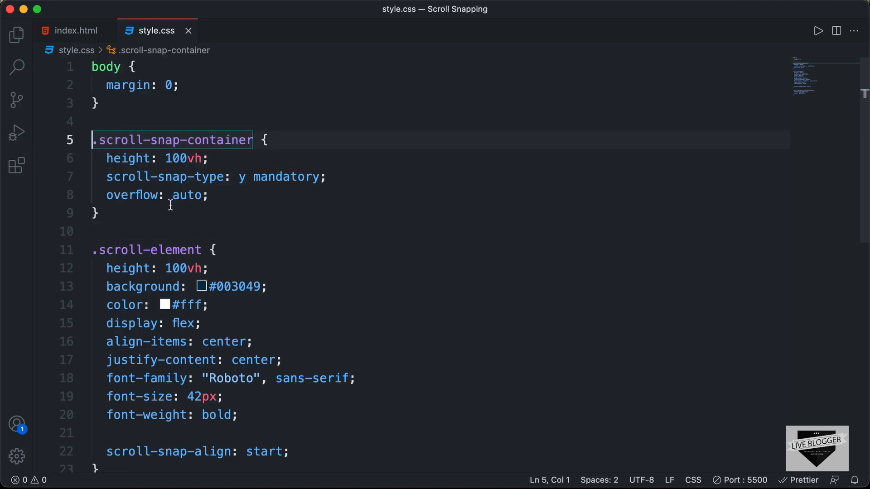
pyautogui.moveTo(194, 226)
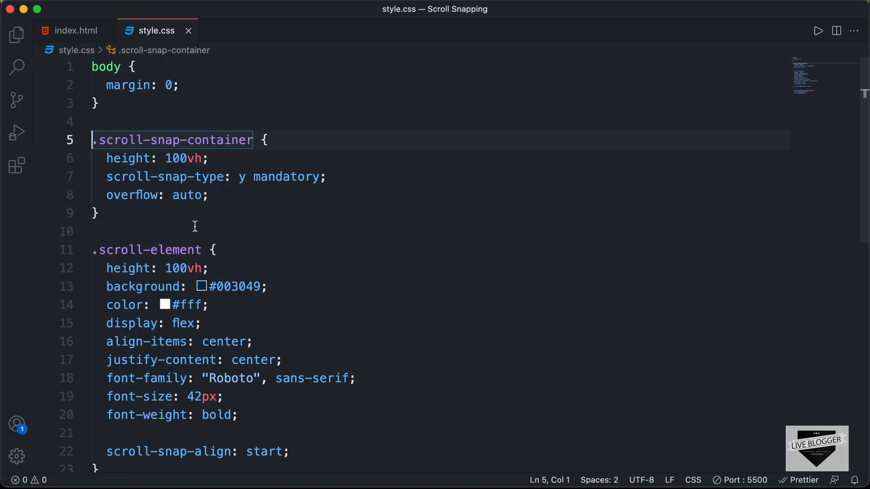
pyautogui.scroll(-3)
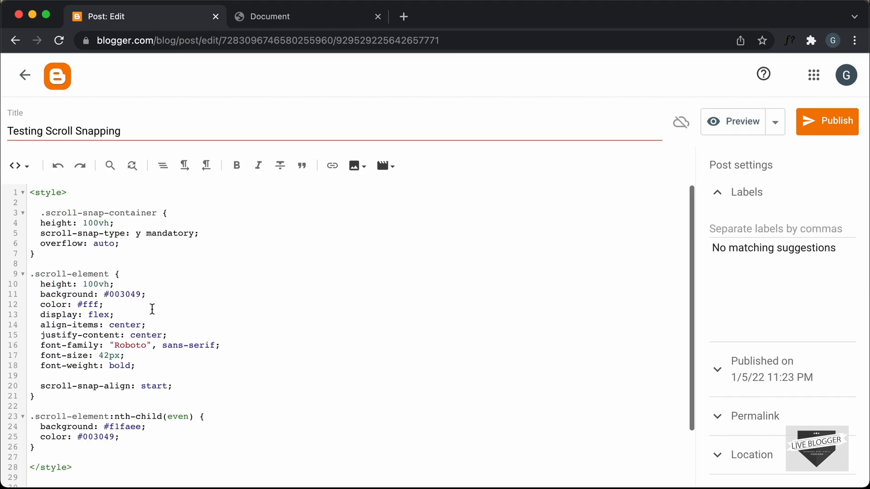
# Set .scroll-snap-container height to 400px and .scroll-element height to 100%, then request Publish
pyautogui.scroll(-3)
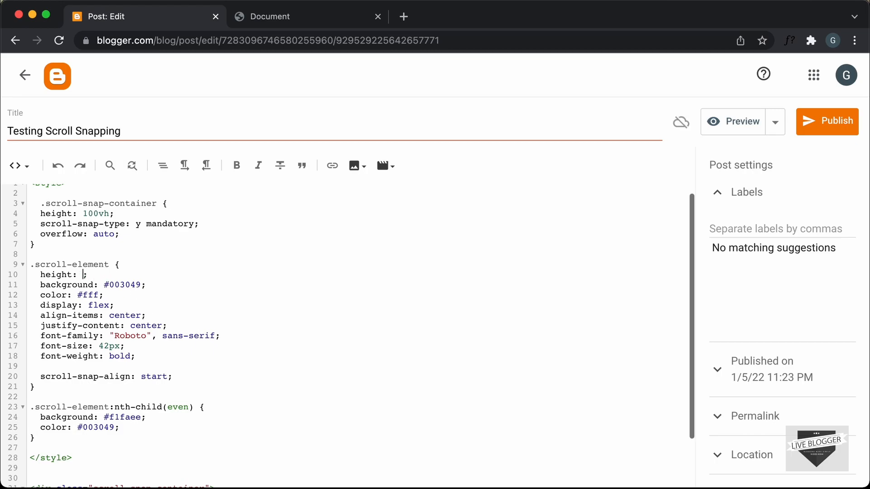
pyautogui.write('400px')
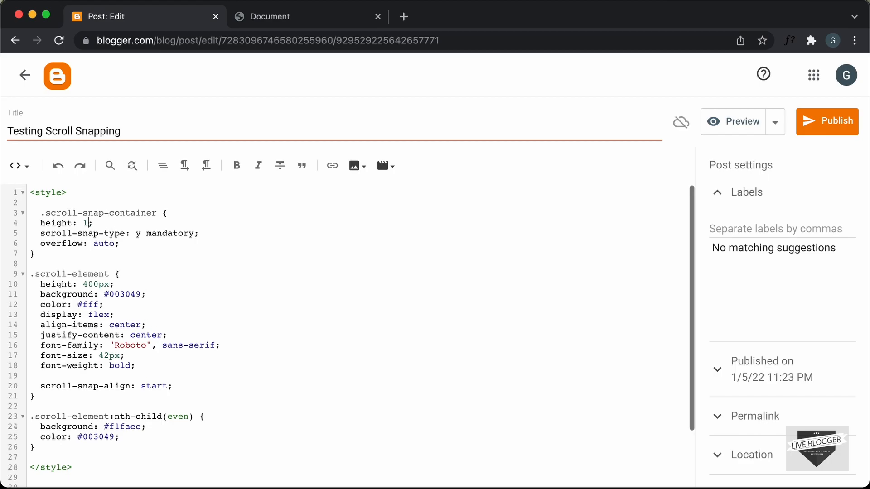
pyautogui.write('400px')
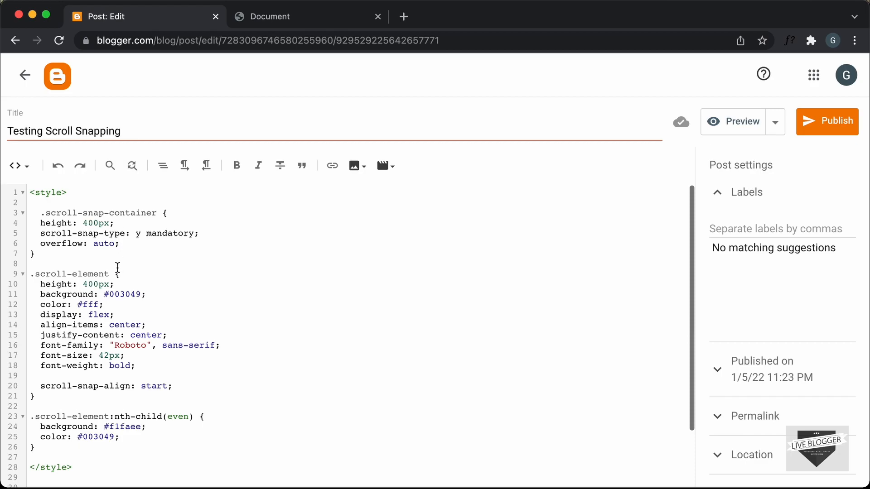
pyautogui.moveTo(228, 288)
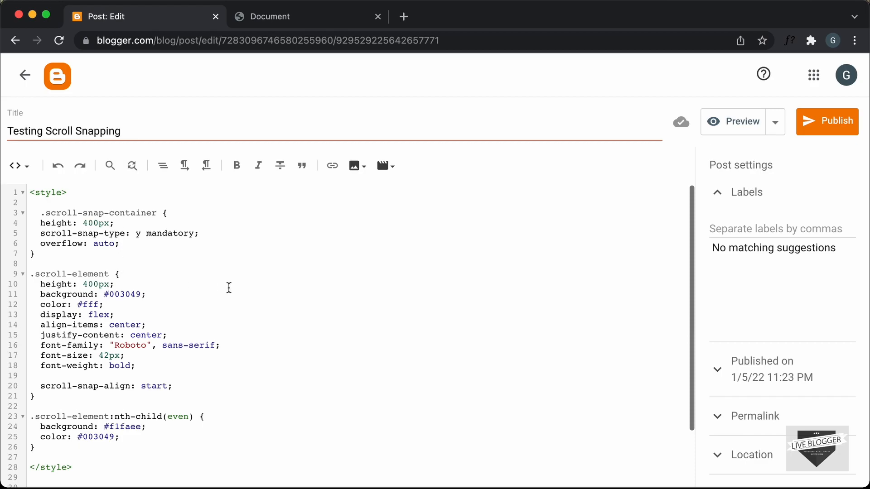
pyautogui.write('100')
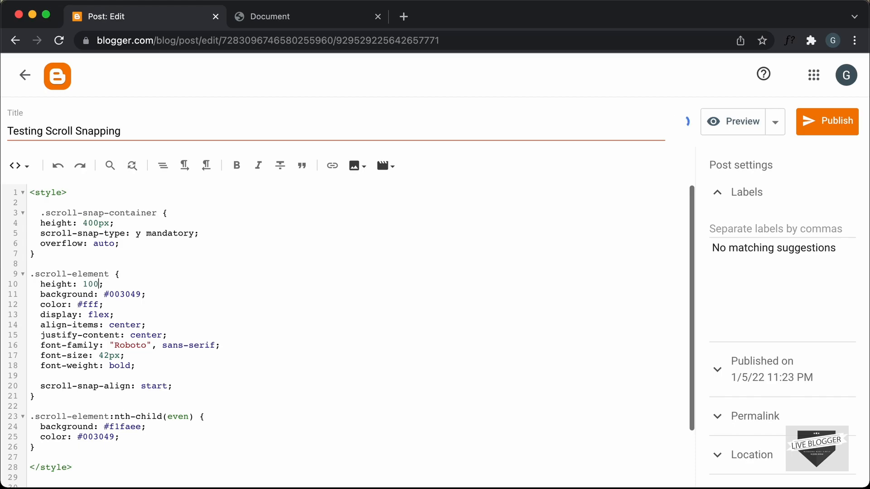
pyautogui.write('%')
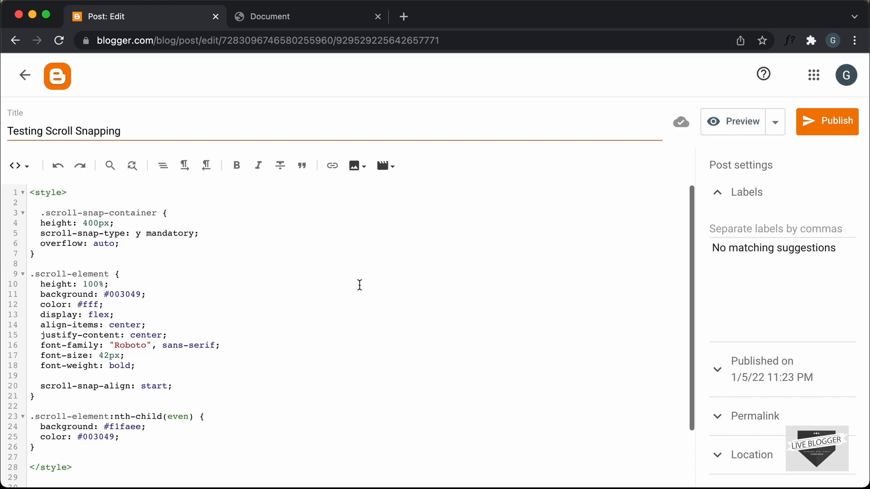
pyautogui.click(826, 121)
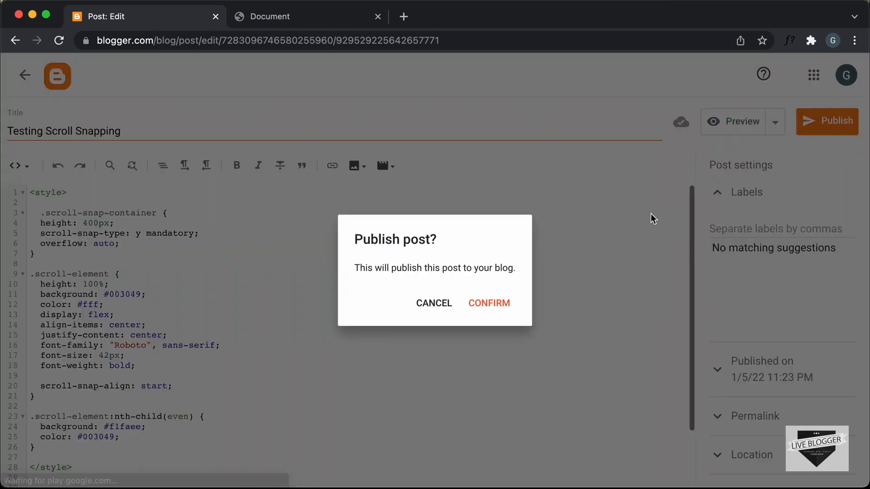
# Confirm publishing and view the live Testing Scroll Snapping post showing Section 1
pyautogui.click(488, 303)
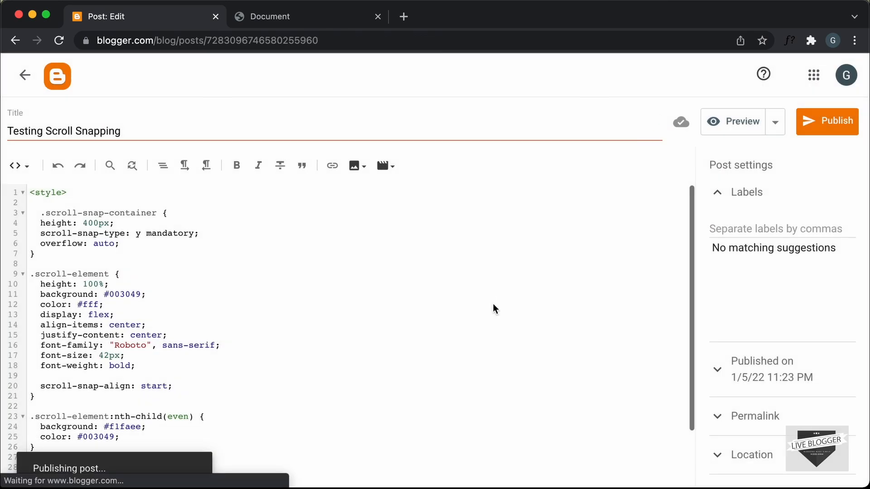
pyautogui.click(826, 121)
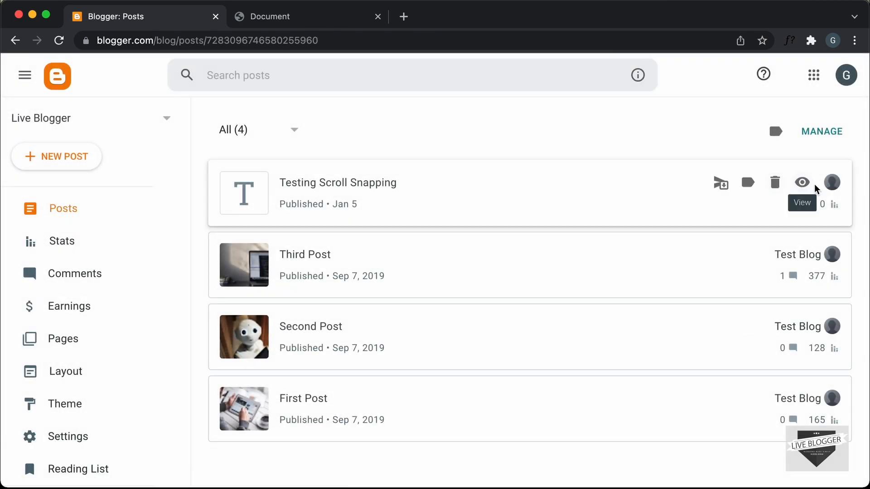
pyautogui.moveTo(801, 183)
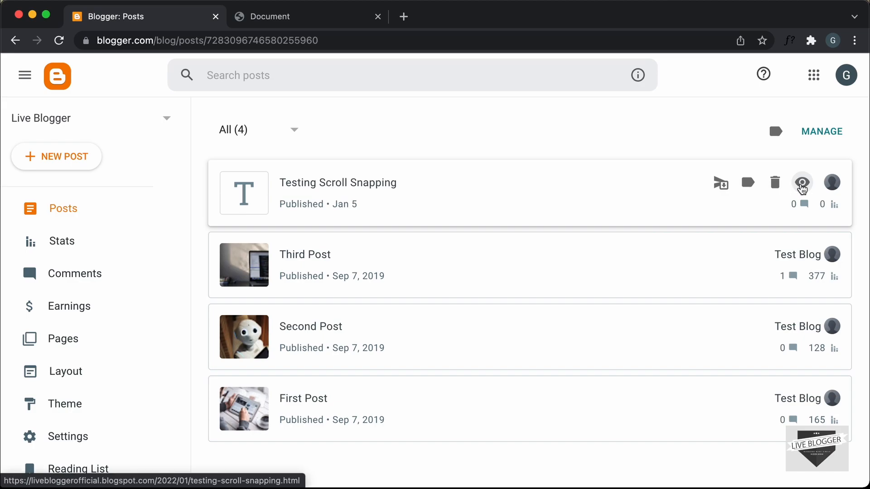
pyautogui.click(802, 182)
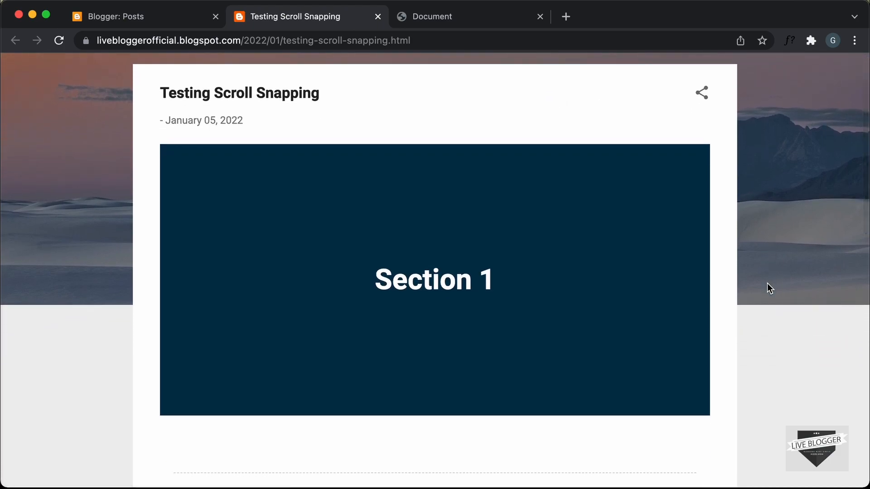
pyautogui.scroll(-3)
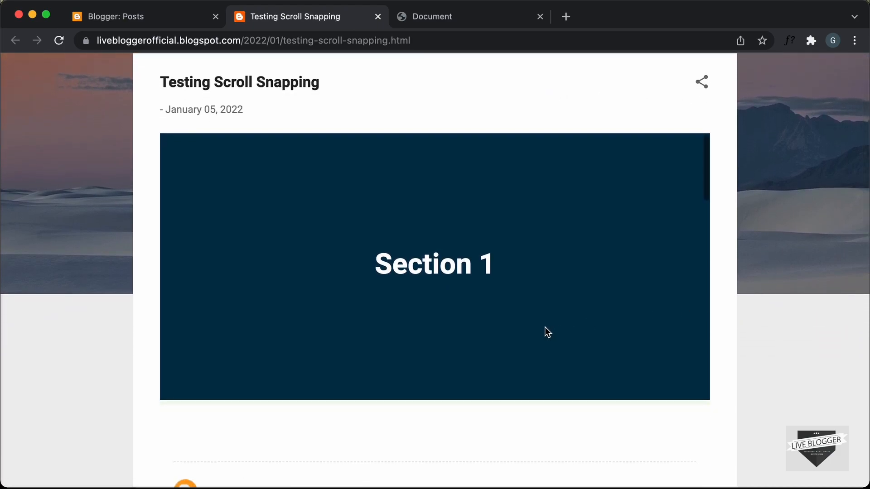
pyautogui.scroll(-3)
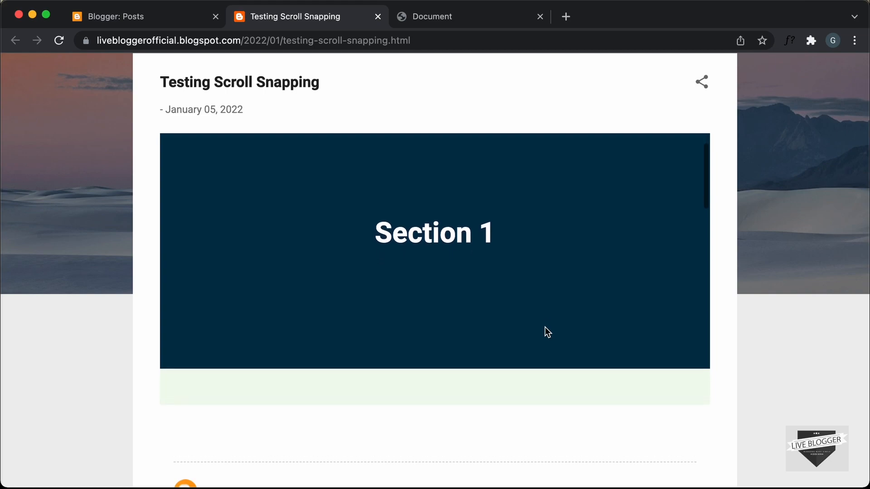
pyautogui.scroll(-3)
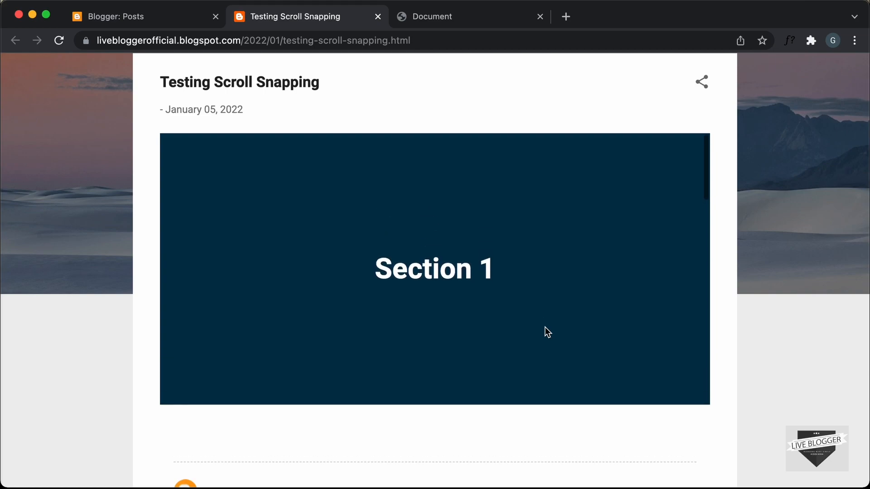
pyautogui.scroll(-3)
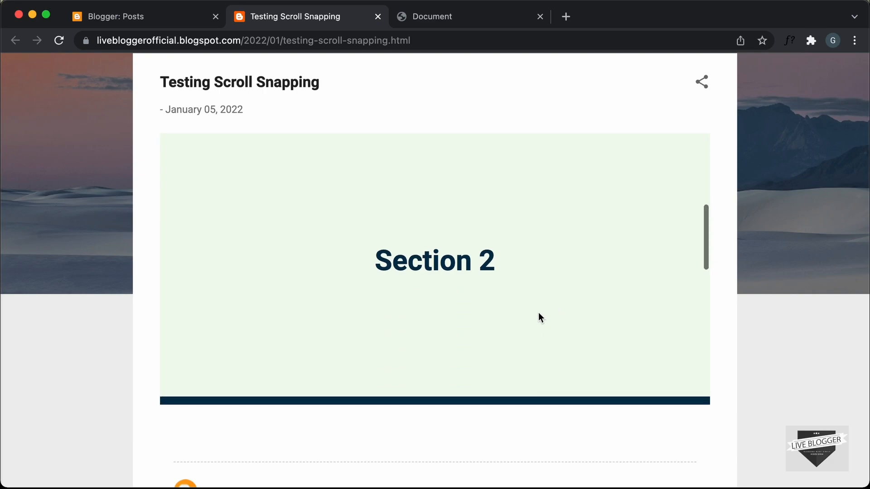
pyautogui.scroll(-3)
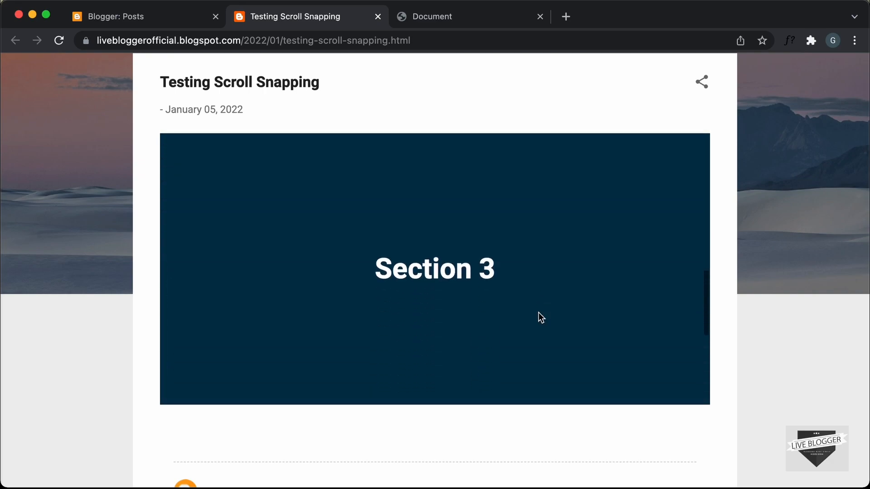
pyautogui.scroll(-3)
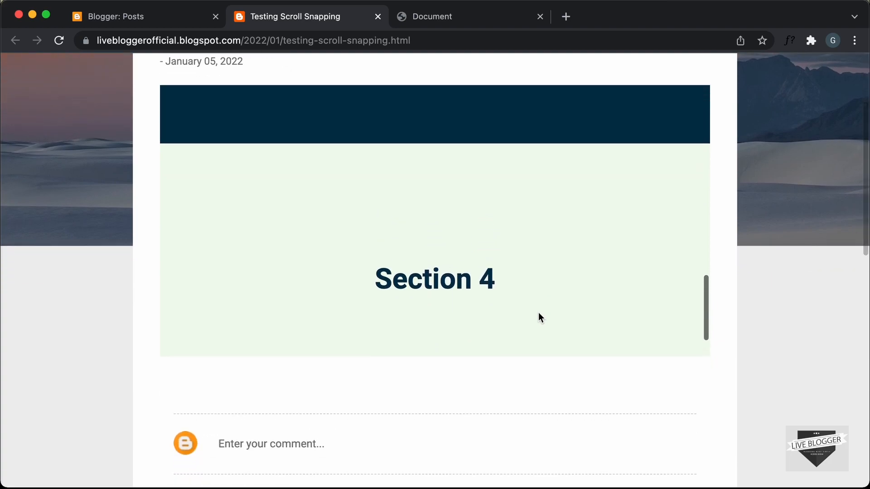
pyautogui.scroll(3)
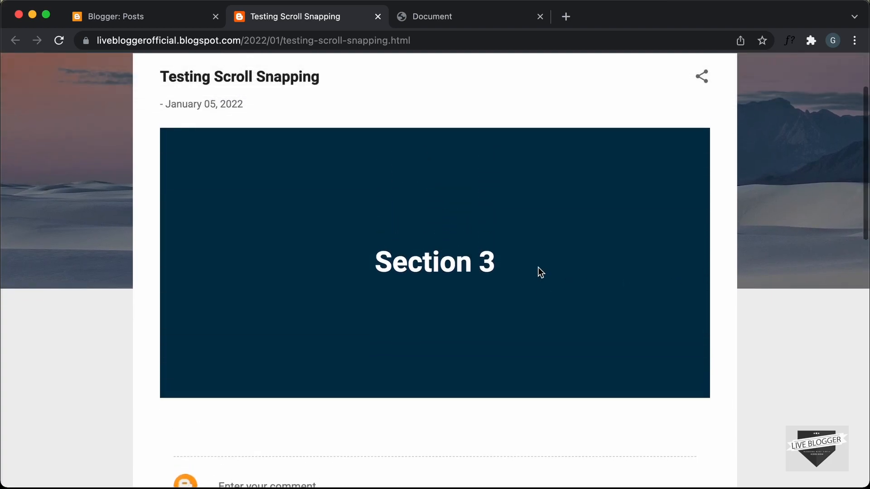
pyautogui.scroll(3)
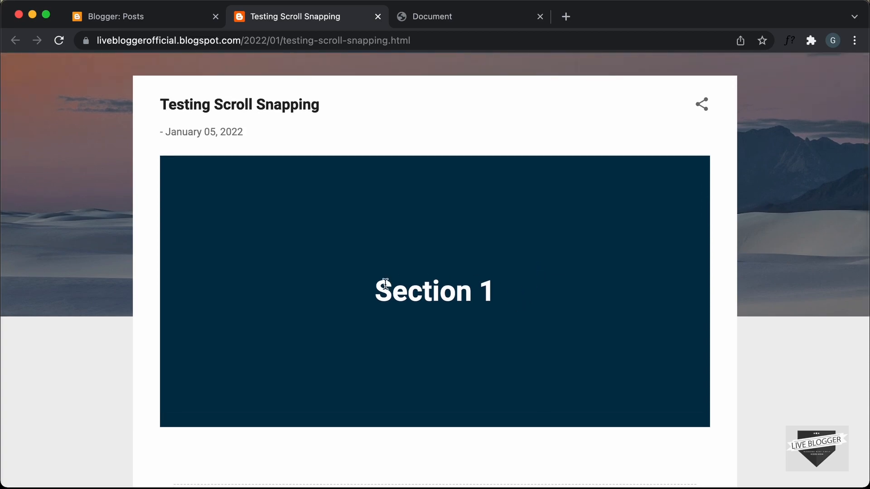
pyautogui.moveTo(488, 290)
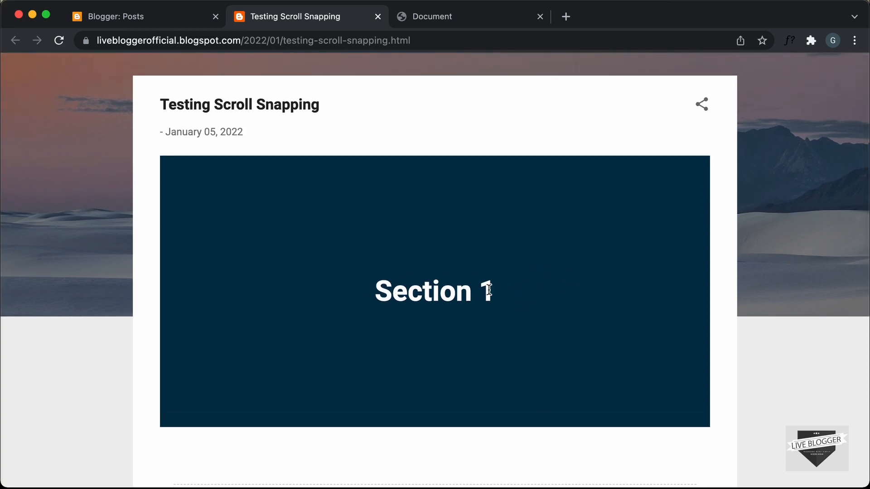
pyautogui.scroll(-3)
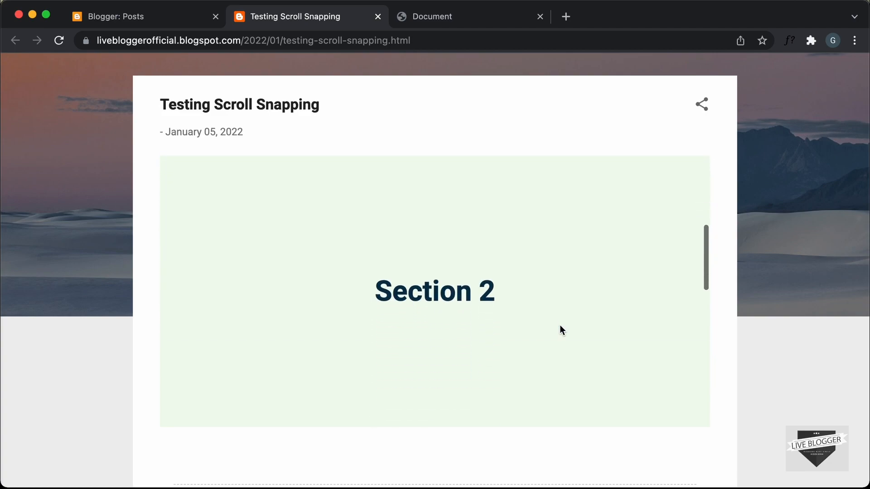
pyautogui.scroll(3)
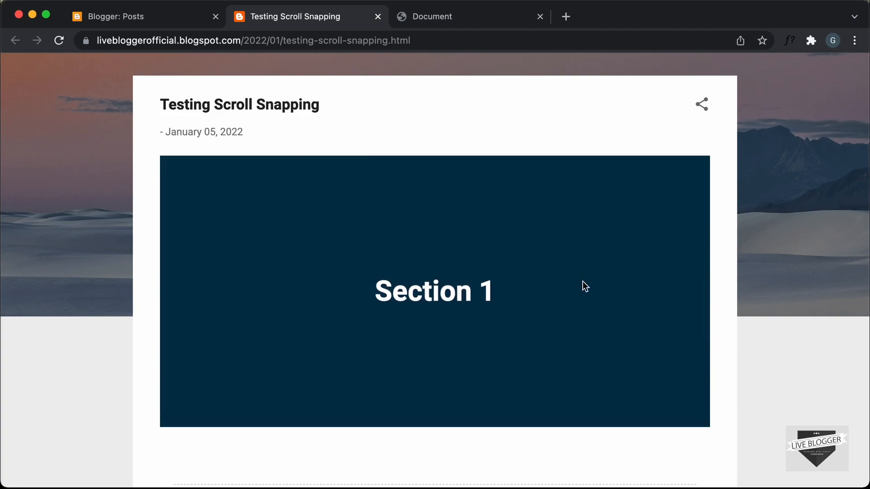